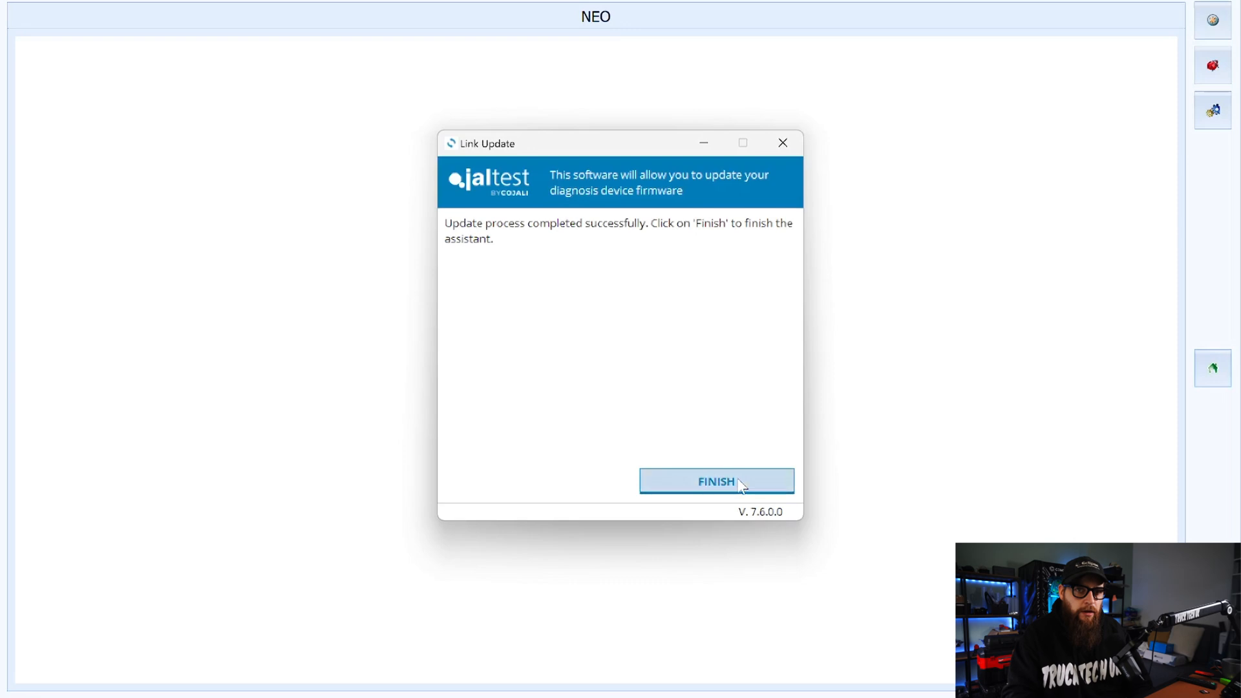
# - Finish the completed Jaltest Link firmware update assistant
pyautogui.click(715, 481)
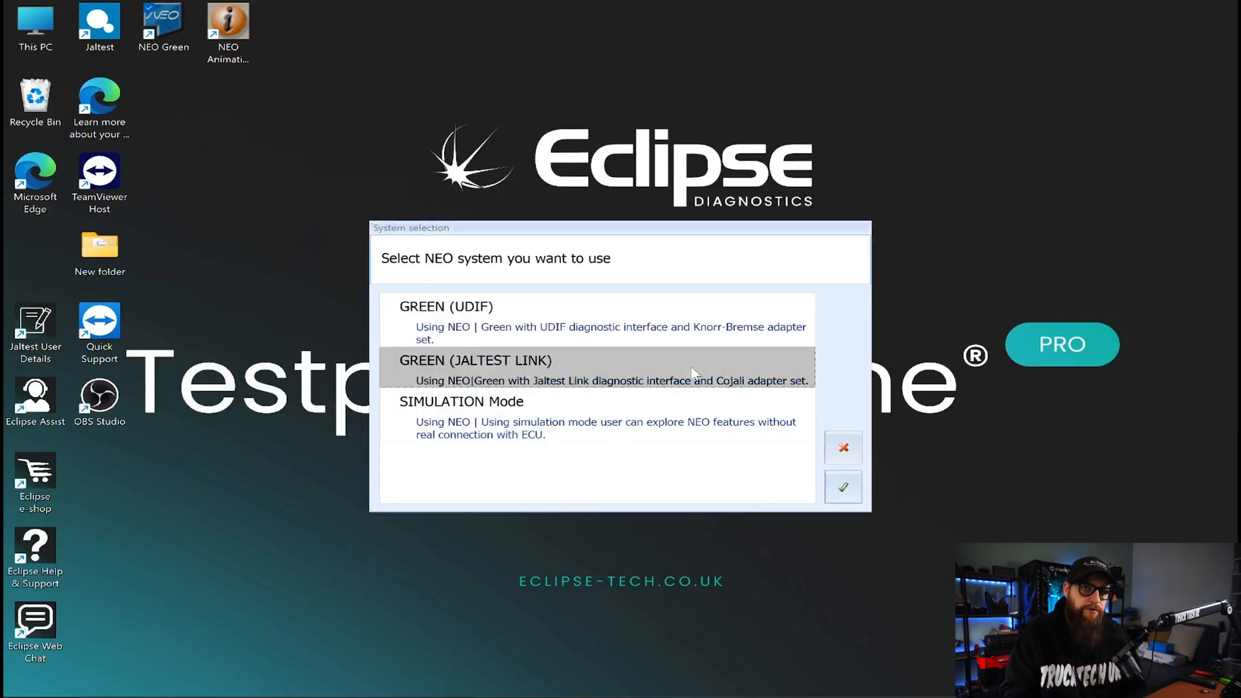
# - Choose GREEN (JALTEST LINK) as the diagnostic system and let NEO Green load
pyautogui.click(841, 487)
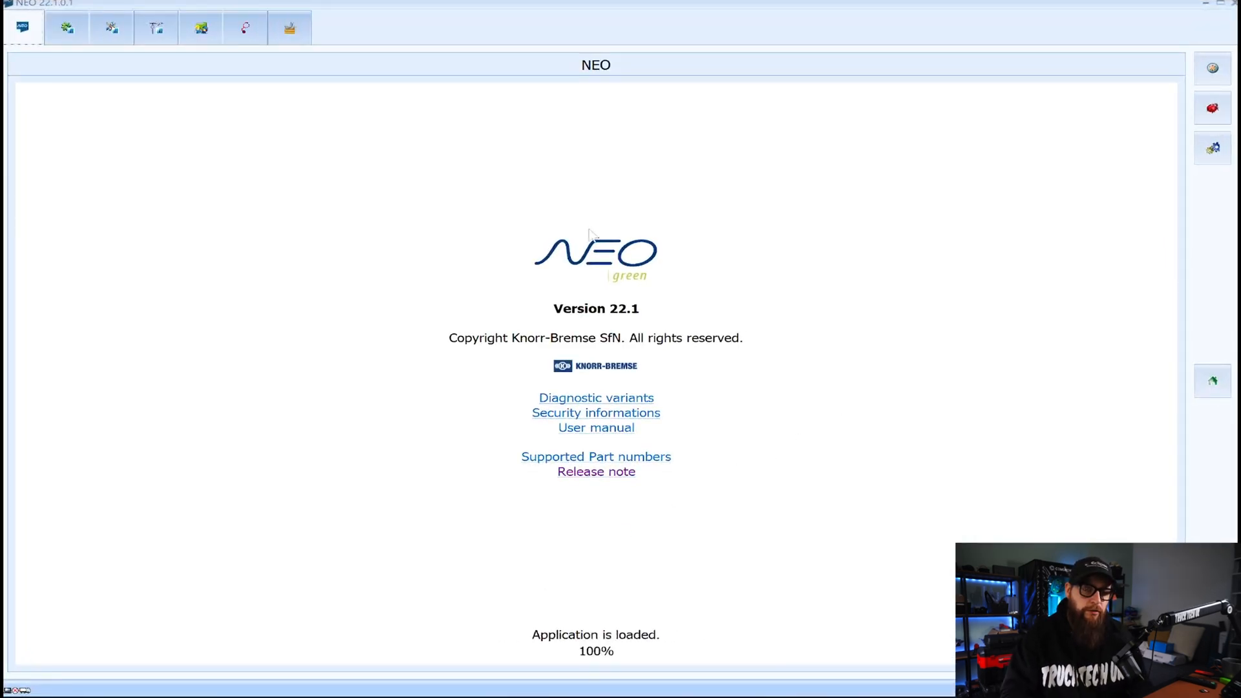
# - Launch the EAC - Electronic Air Control diagnostic from Diagnostic applications
pyautogui.click(244, 27)
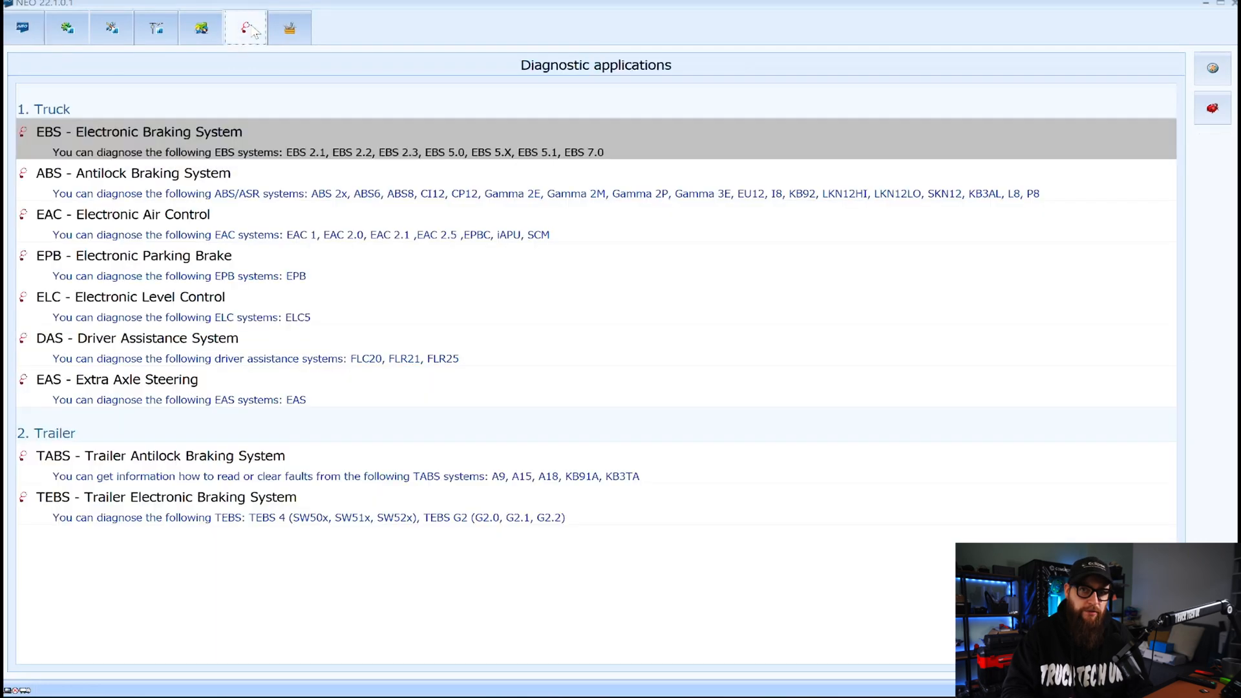
pyautogui.moveTo(166, 249)
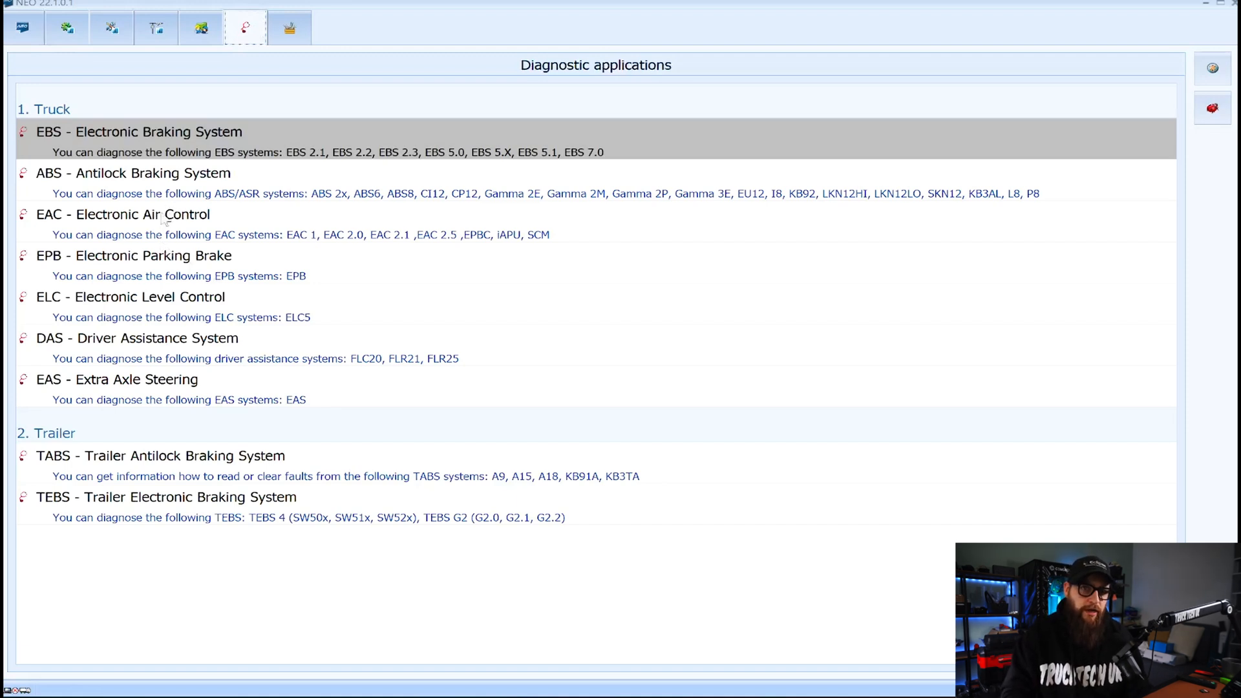
pyautogui.click(124, 213)
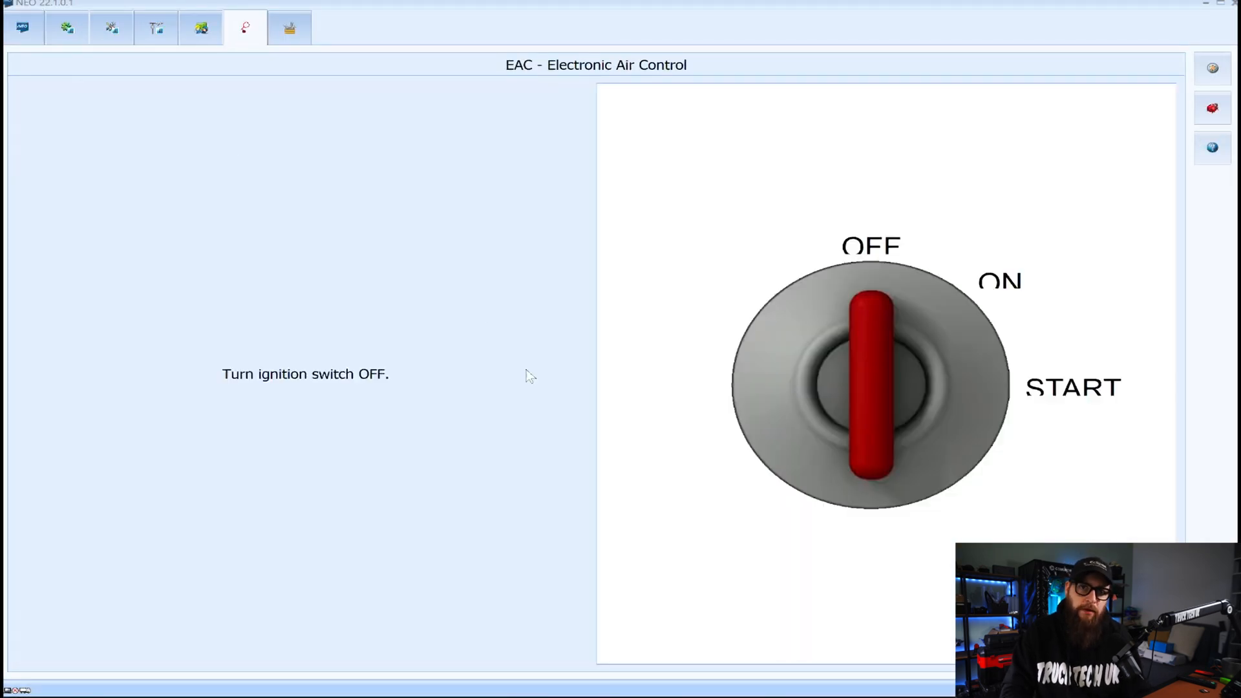
pyautogui.moveTo(689, 522)
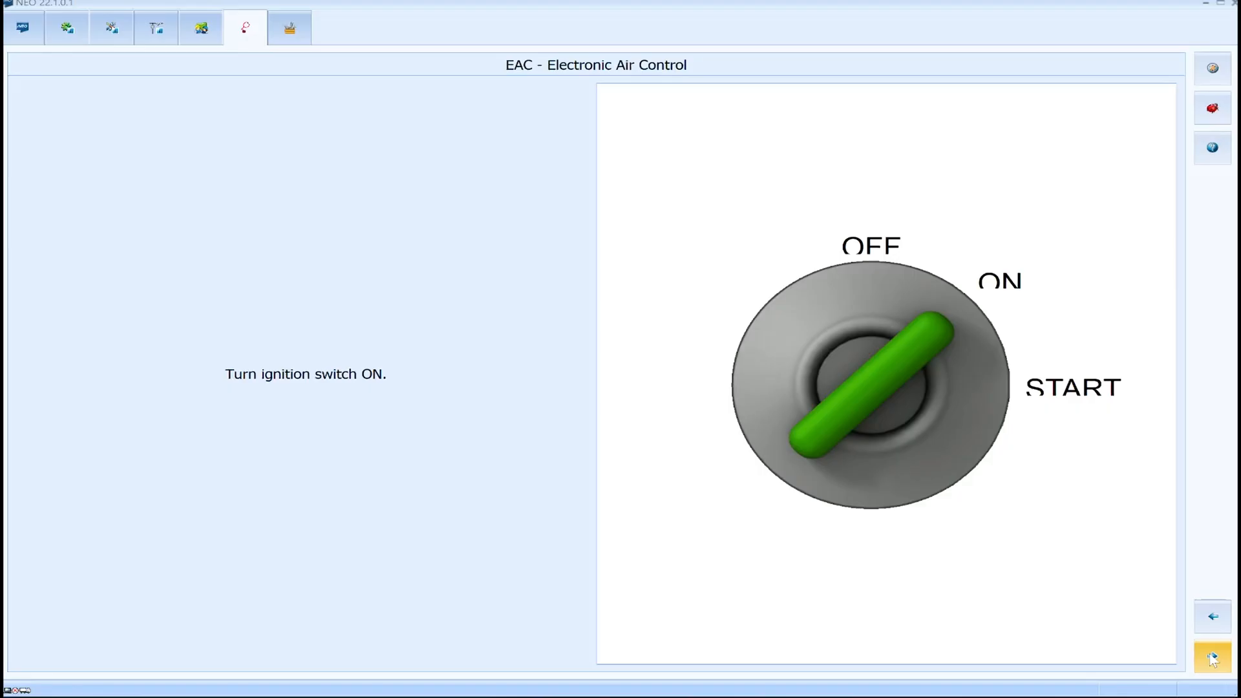
# - Continue past the ignition ON prompt to the Vehicle Identifier Number screen
pyautogui.click(1211, 658)
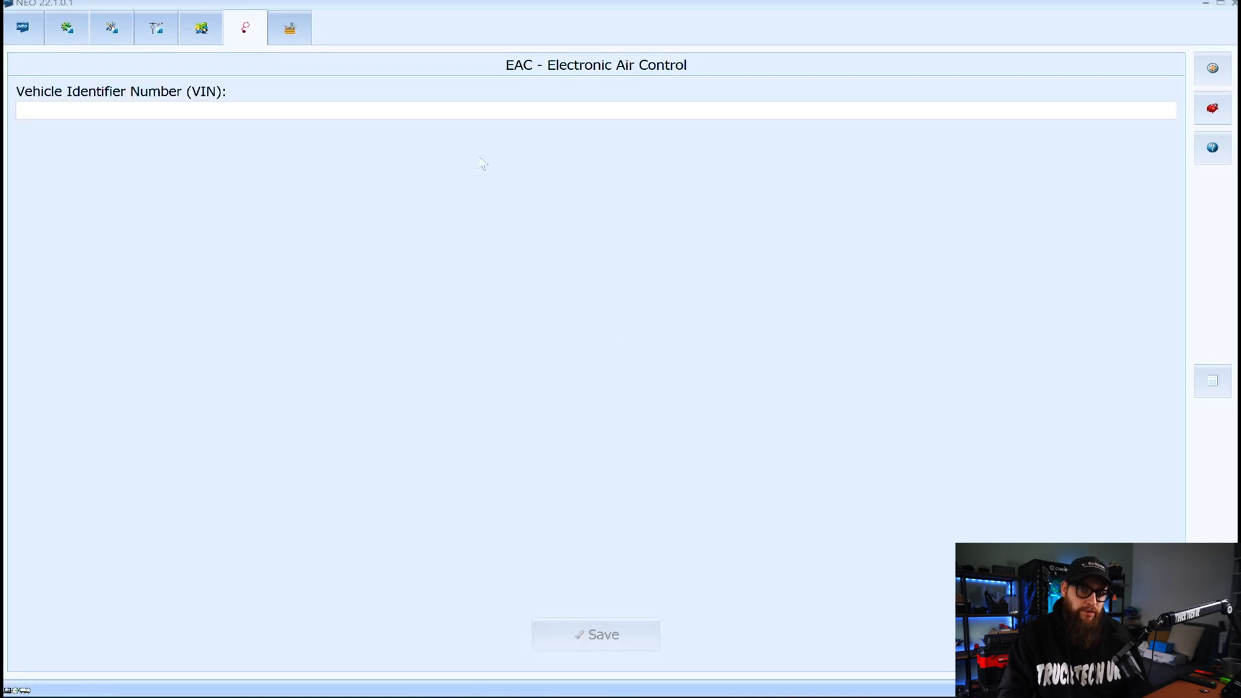
pyautogui.write('VF624WPA000000167')
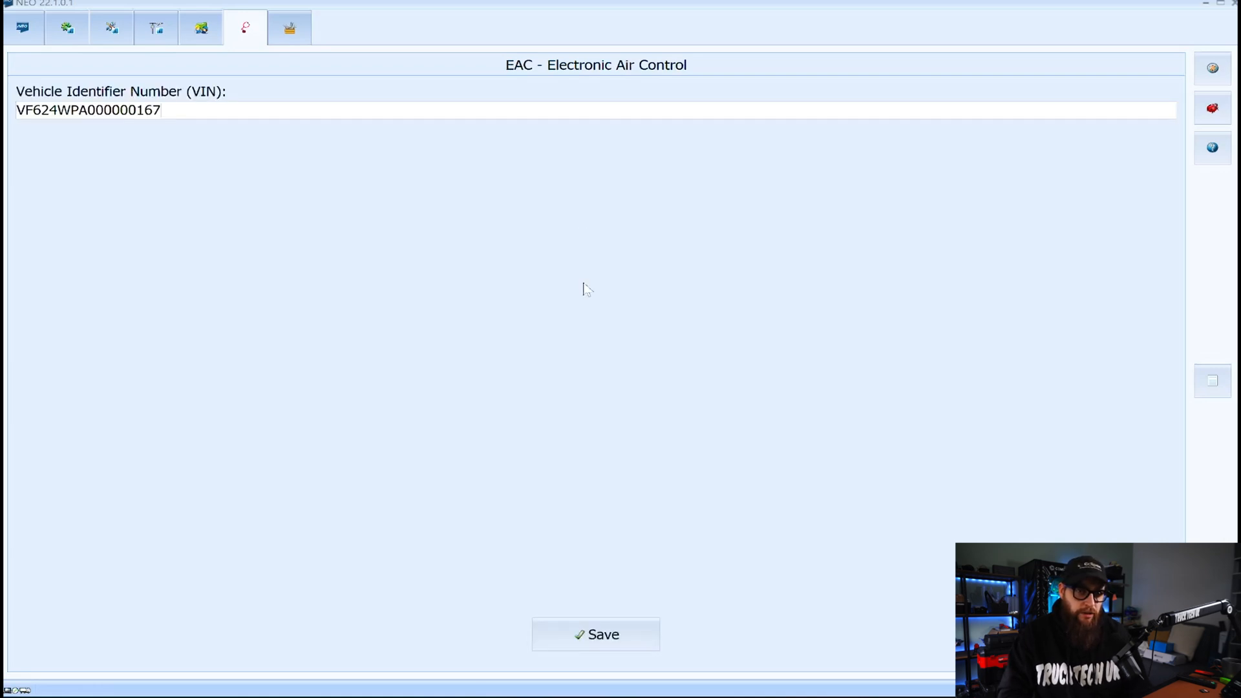
pyautogui.click(595, 634)
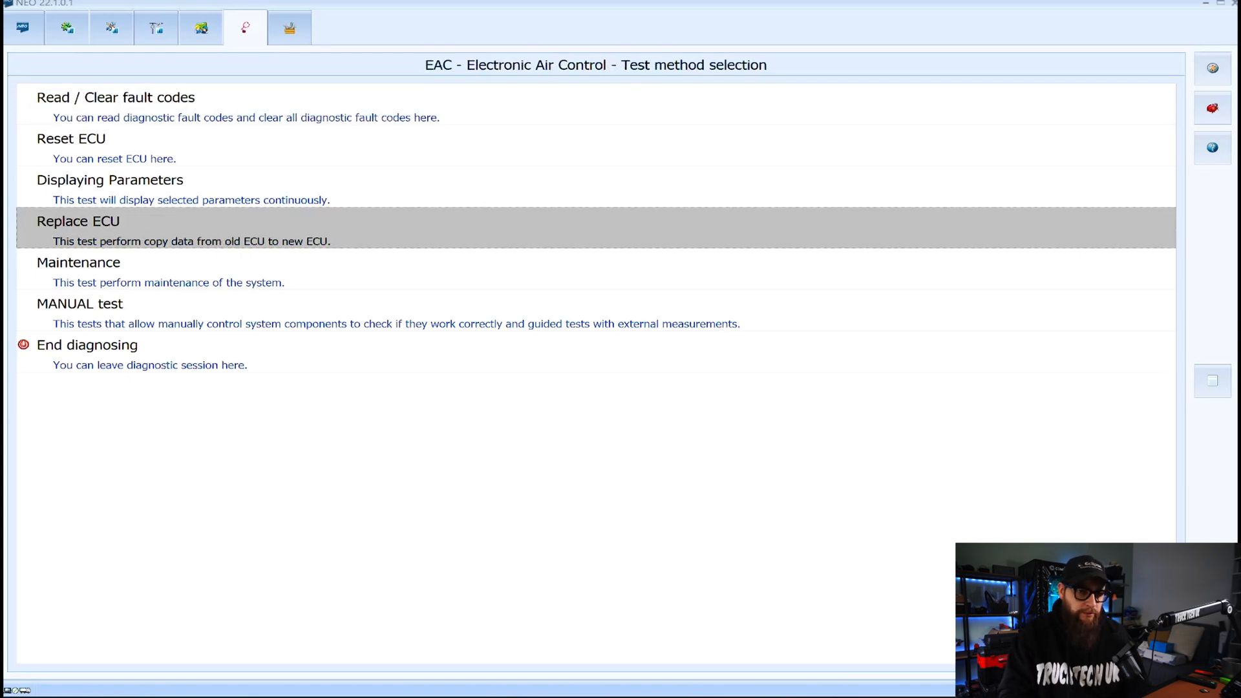
# - Choose Replace ECU as the test method for the faulty EAC
pyautogui.click(78, 221)
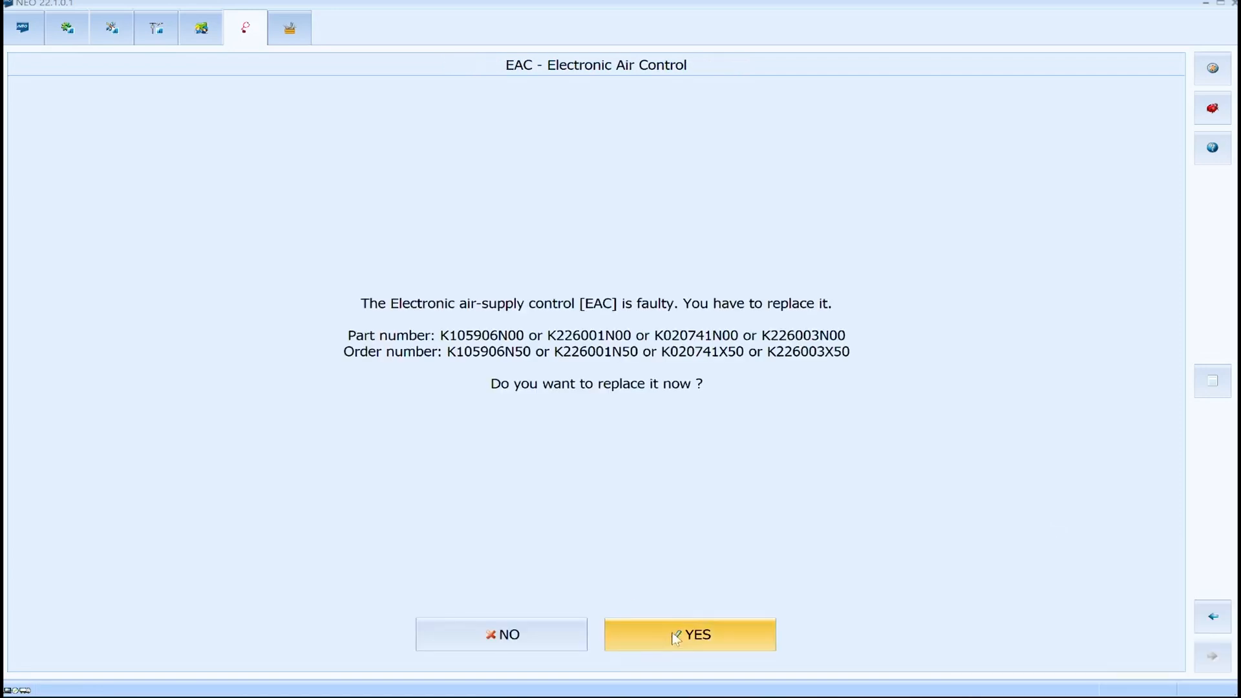
# - Confirm replacing the EAC now and proceed once the new unit is connected
pyautogui.click(689, 633)
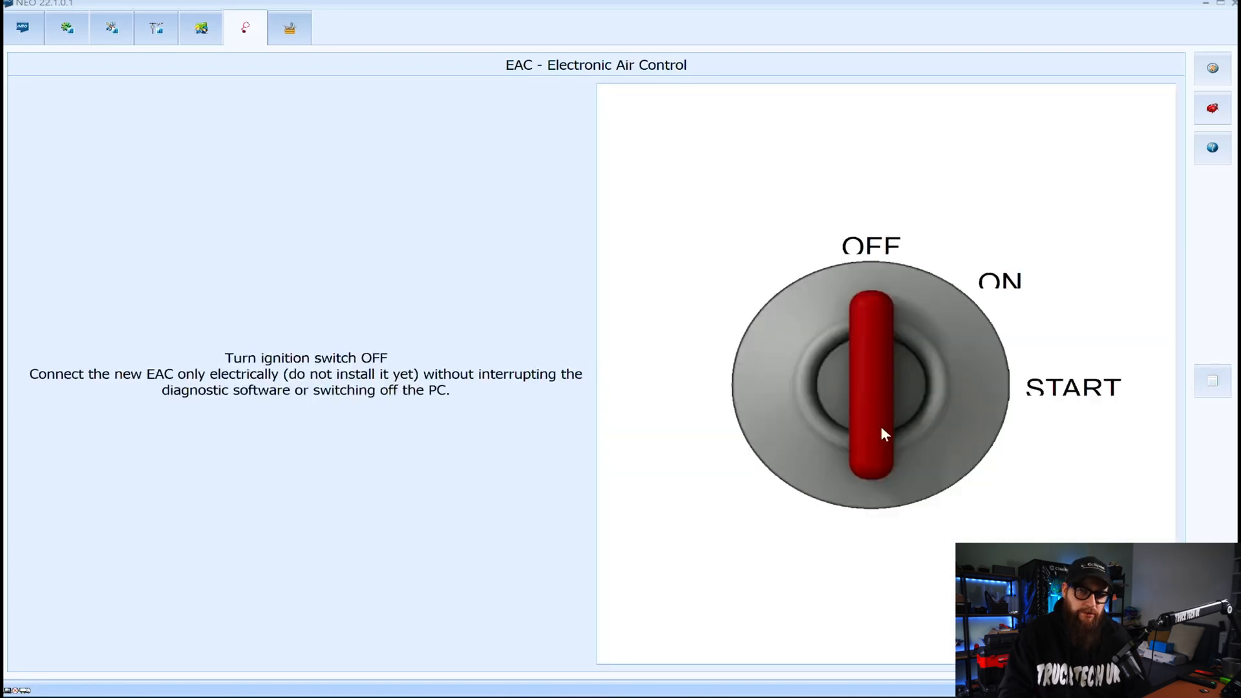
pyautogui.click(869, 380)
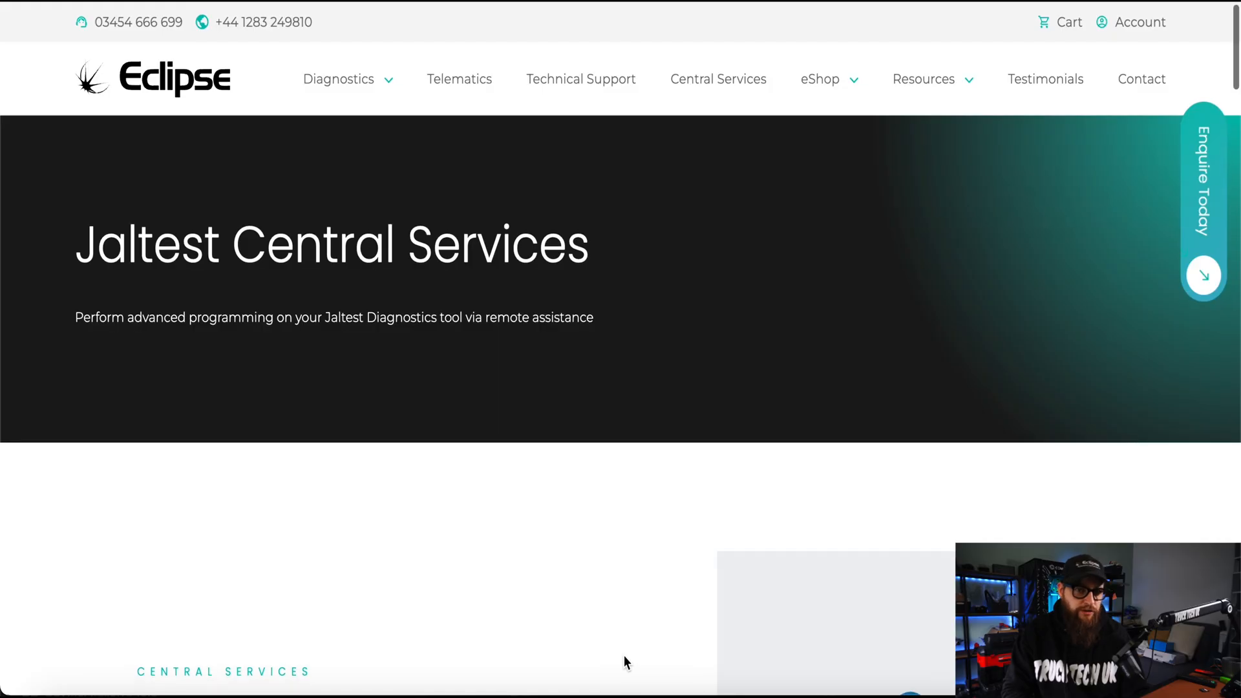
pyautogui.scroll(-3)
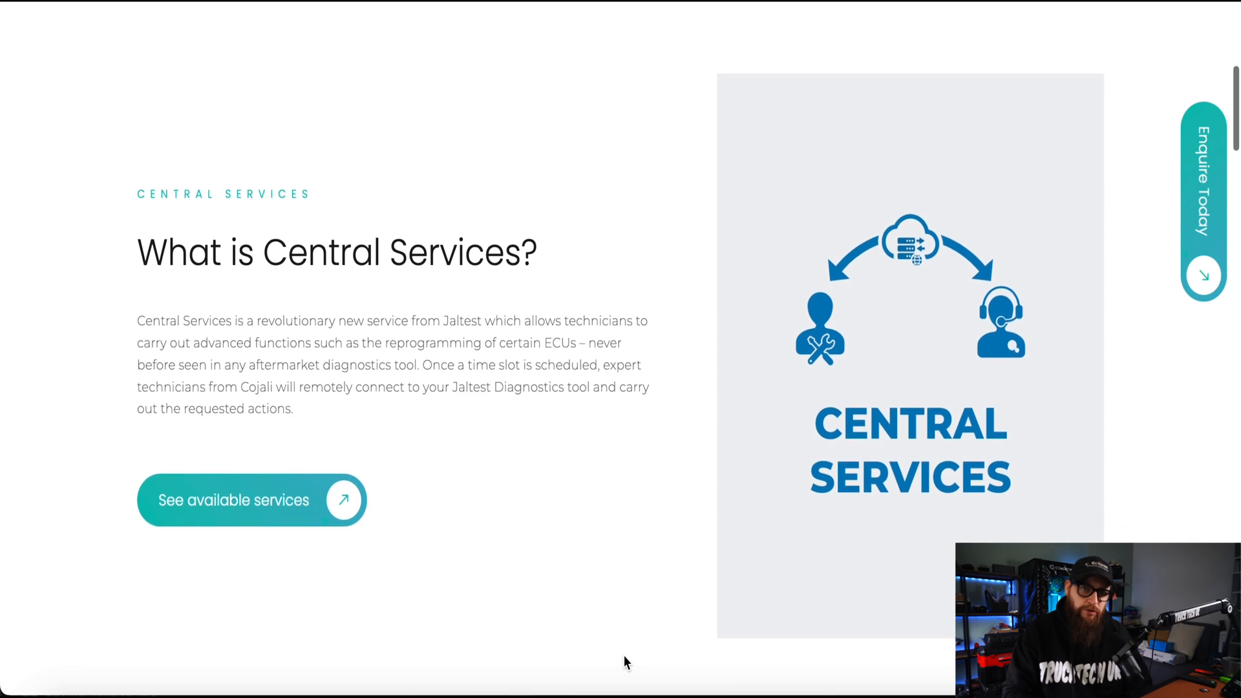
pyautogui.scroll(3)
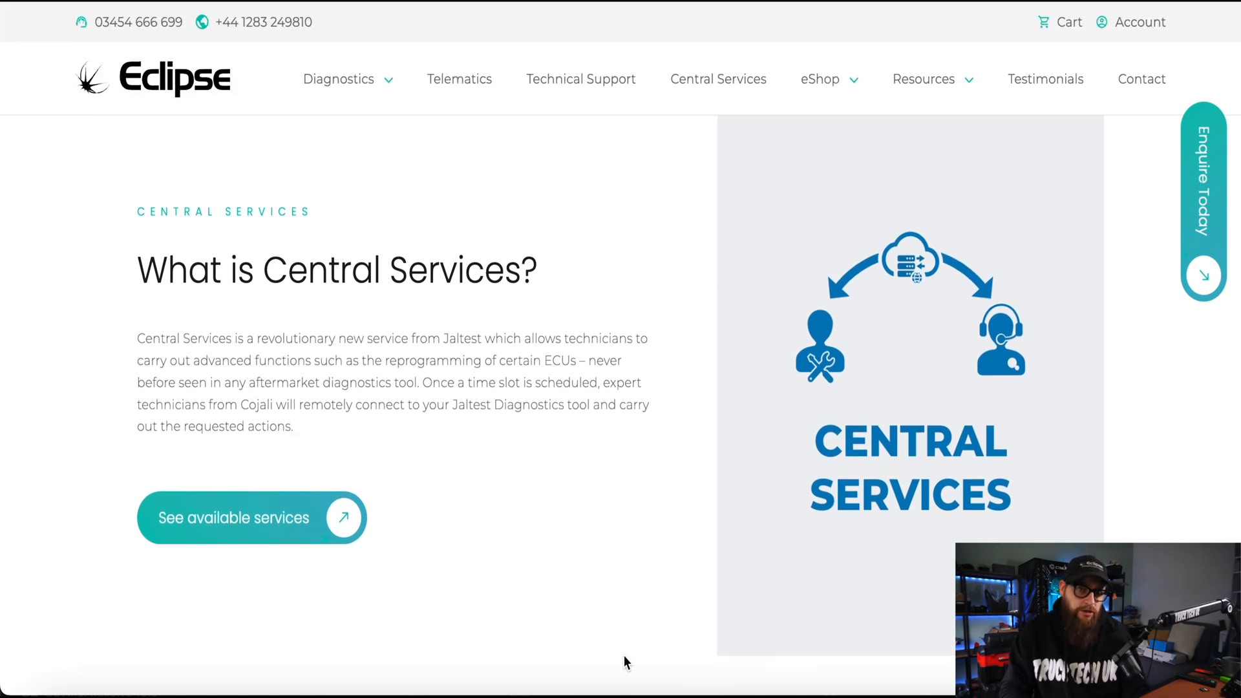
pyautogui.scroll(-3)
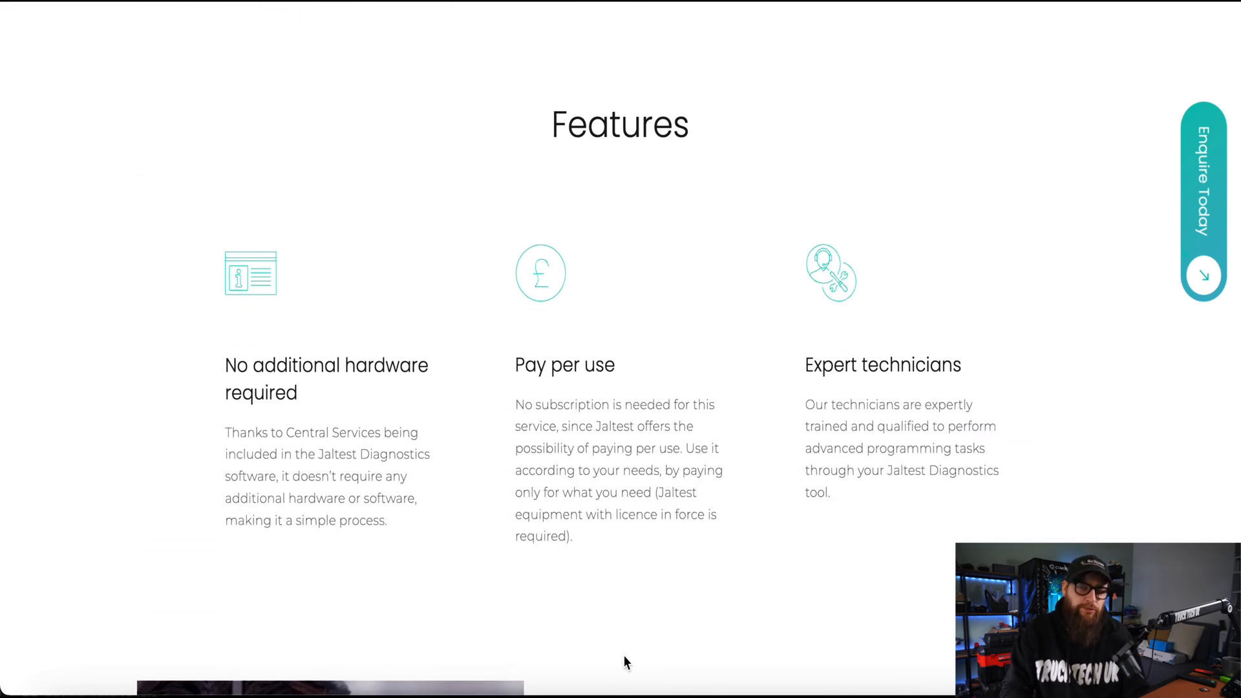
pyautogui.scroll(-3)
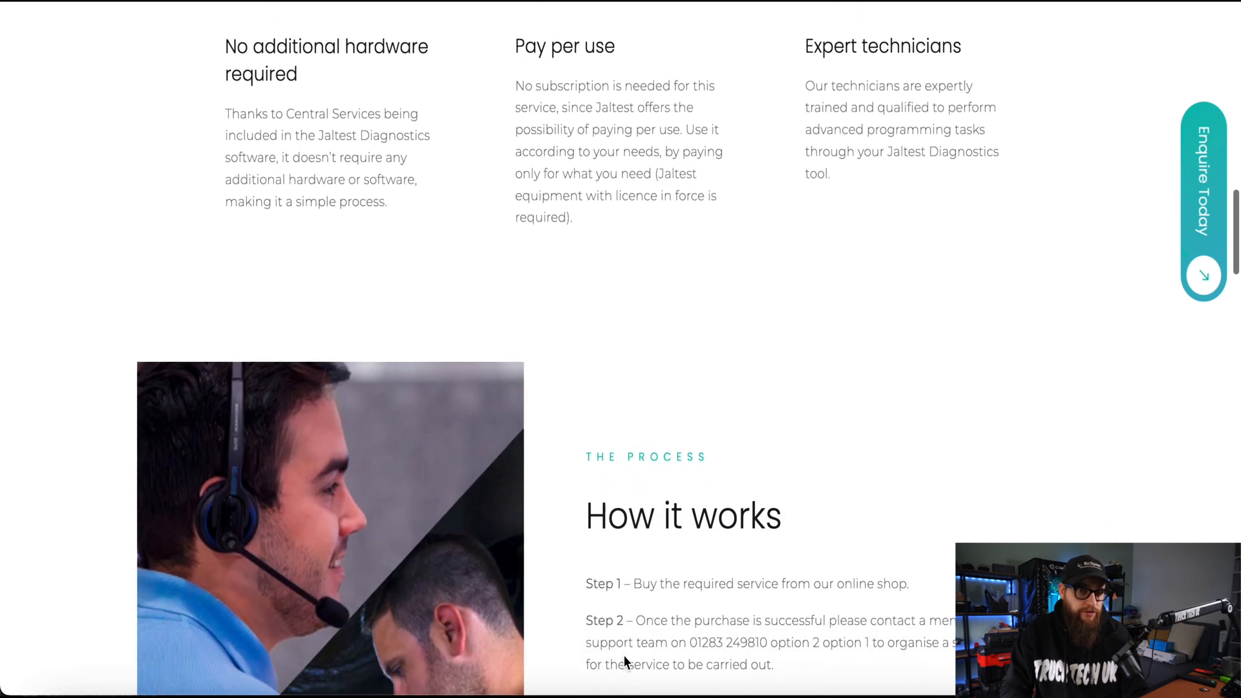
pyautogui.scroll(-3)
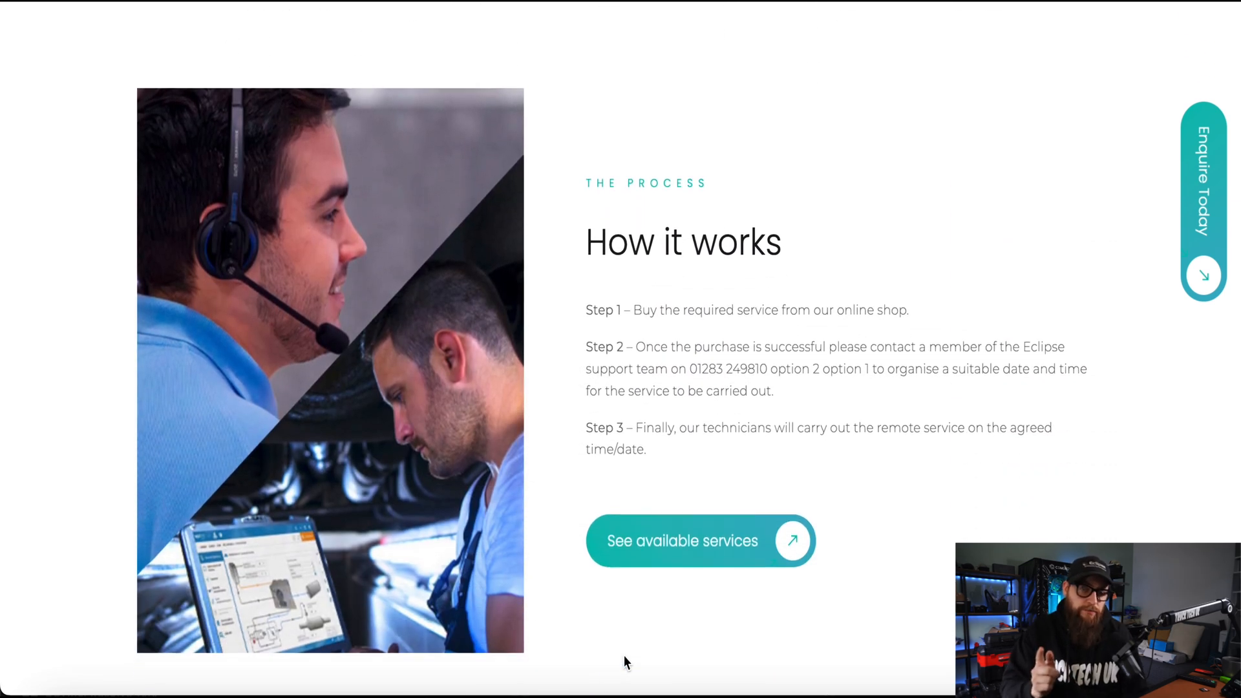